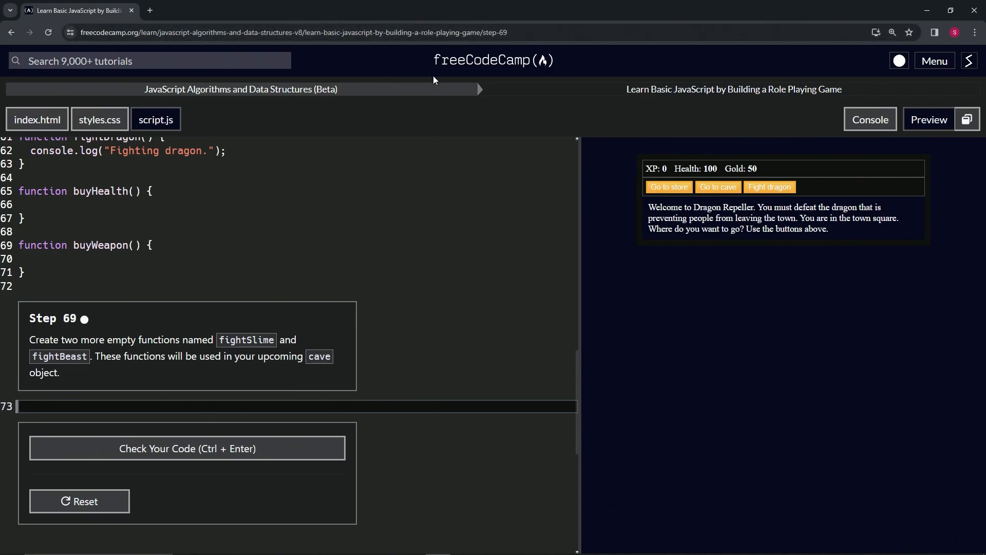
mouse_move(213, 89)
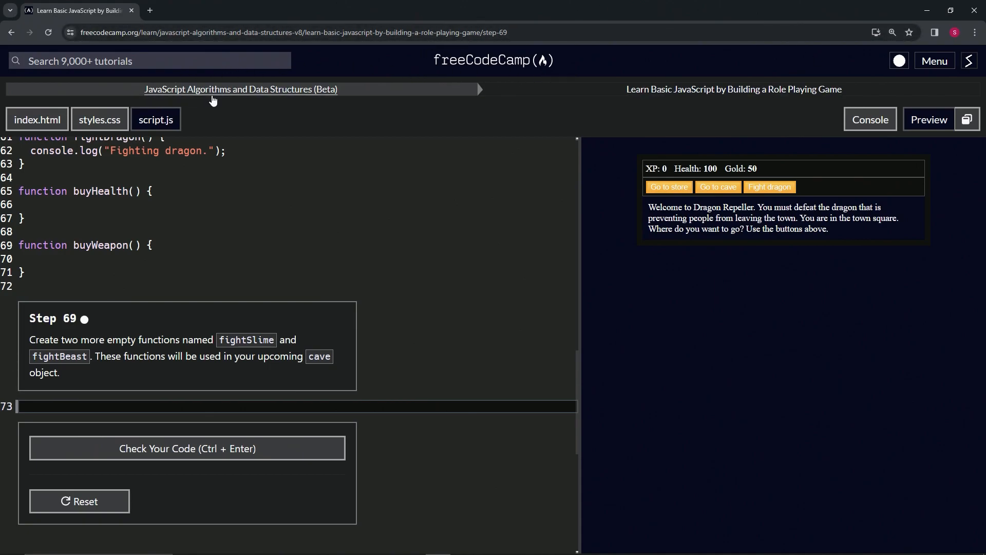
mouse_move(666, 103)
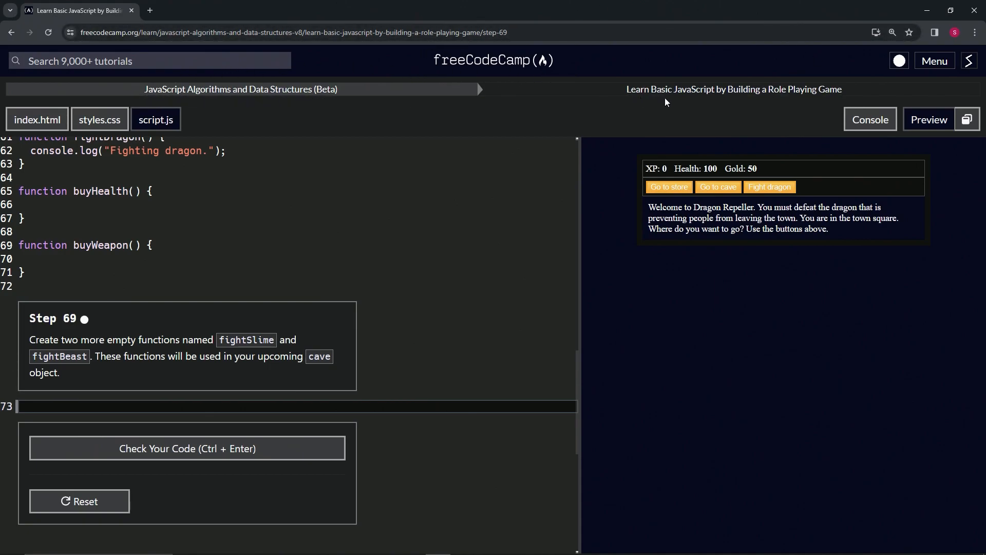
mouse_move(20, 291)
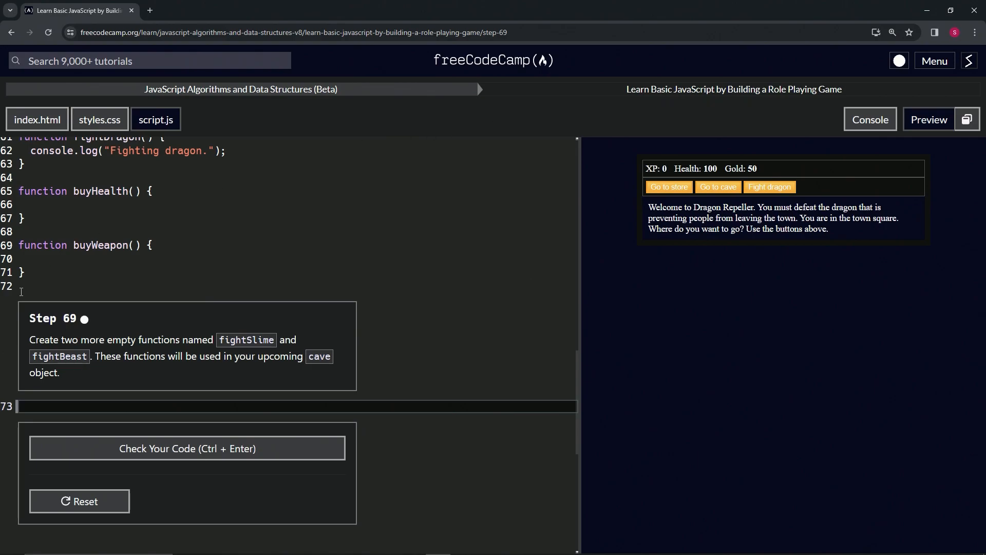
mouse_move(89, 325)
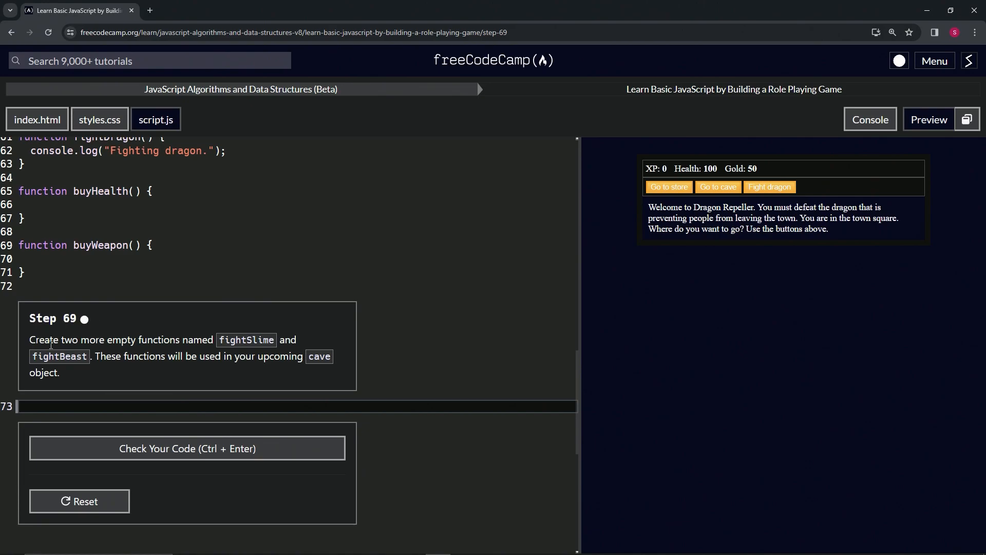
mouse_move(138, 368)
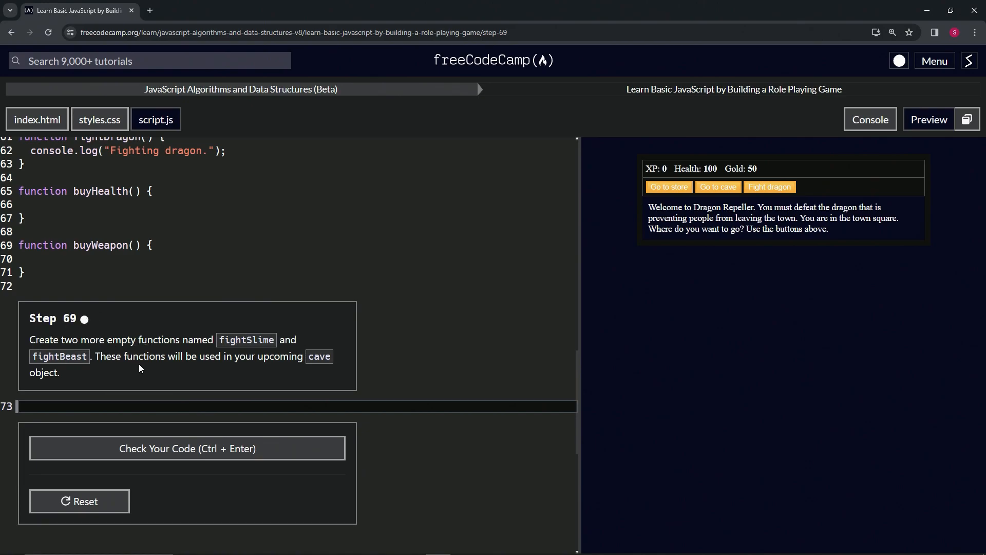
mouse_move(167, 375)
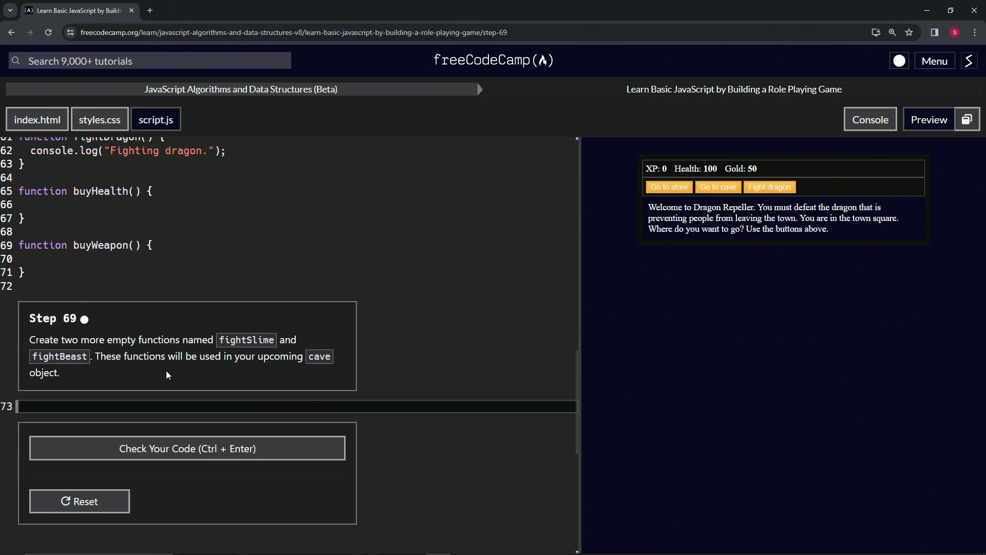
mouse_move(41, 365)
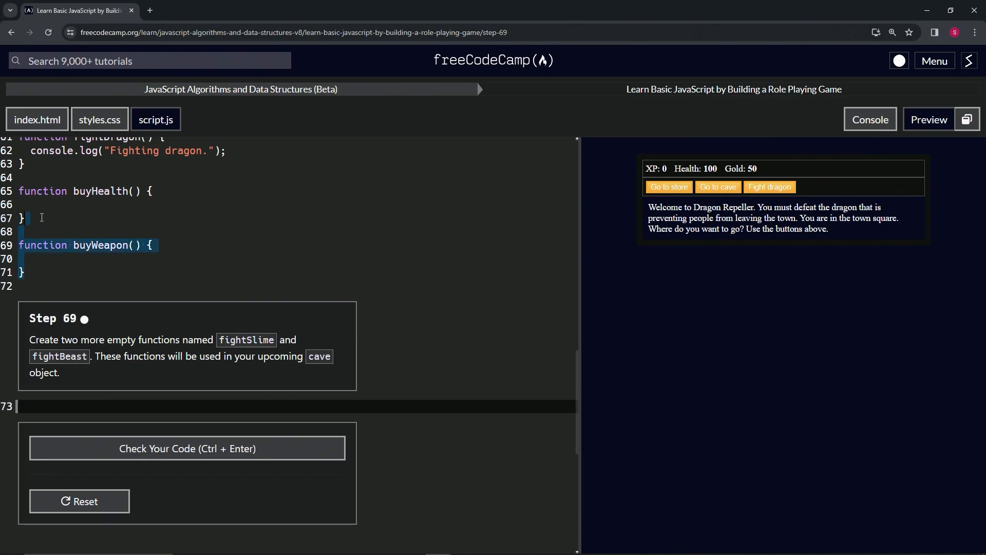
mouse_move(28, 392)
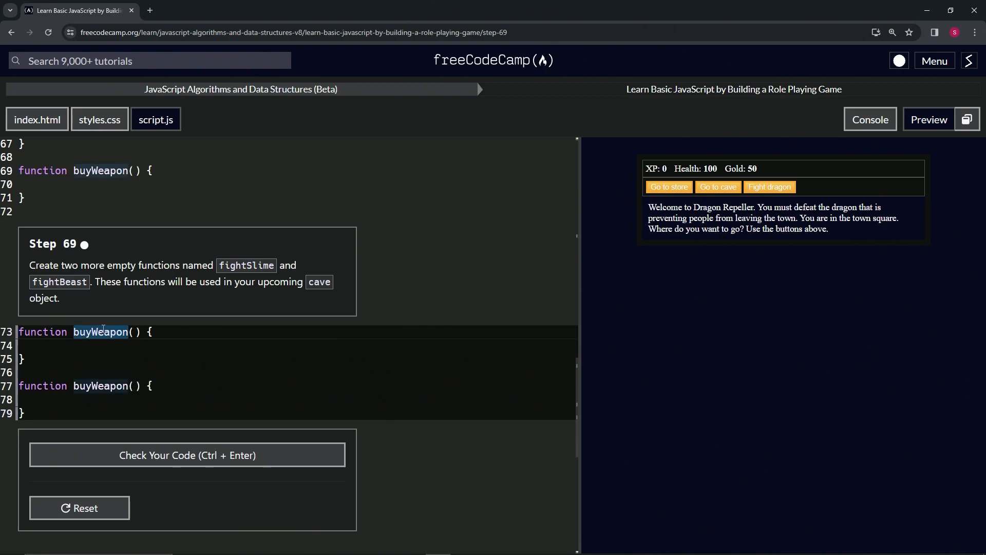
Name the two copied functions fightSlime and fightBeast, submit Step 69, and advance to Step 70.
text(fightSlime)
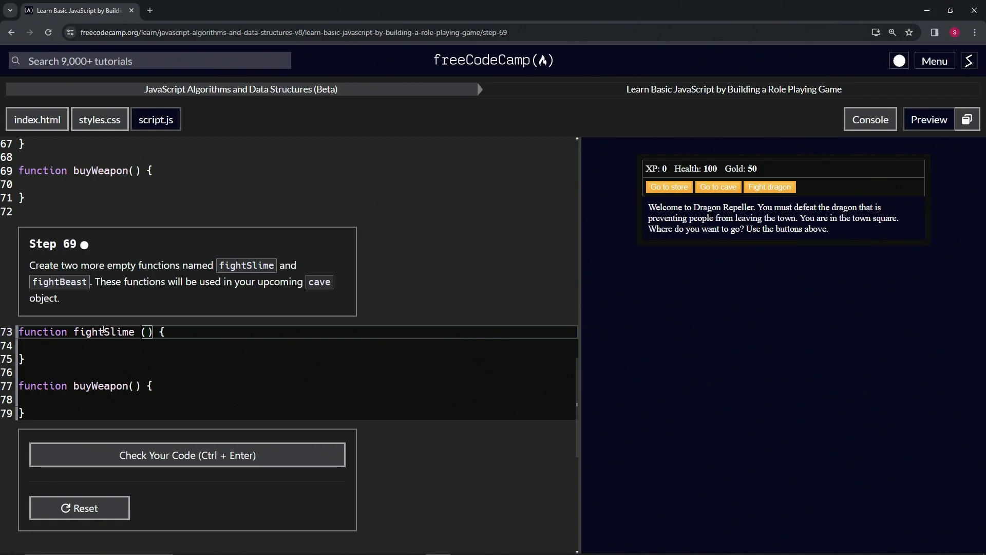
double_click(100, 385)
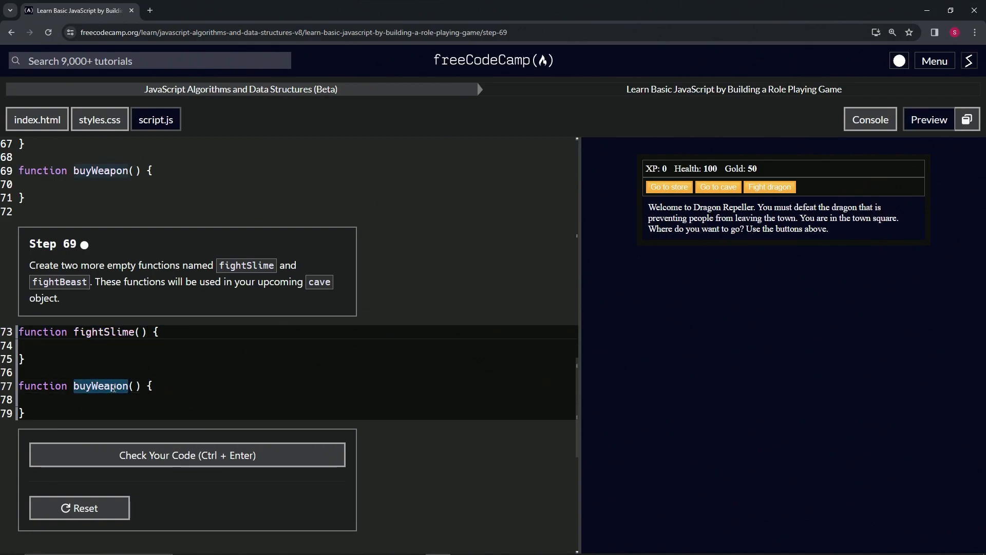
text(fightBeast)
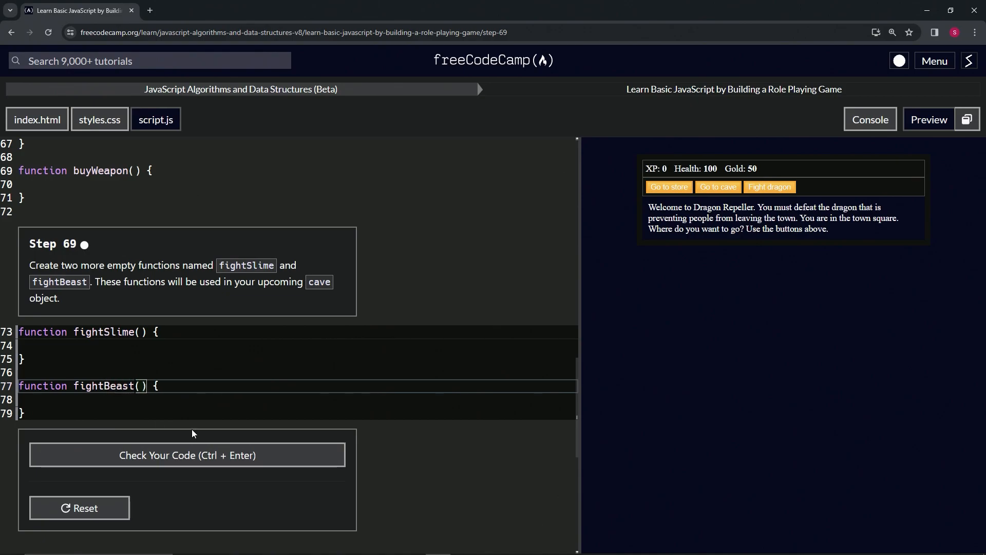
click(187, 455)
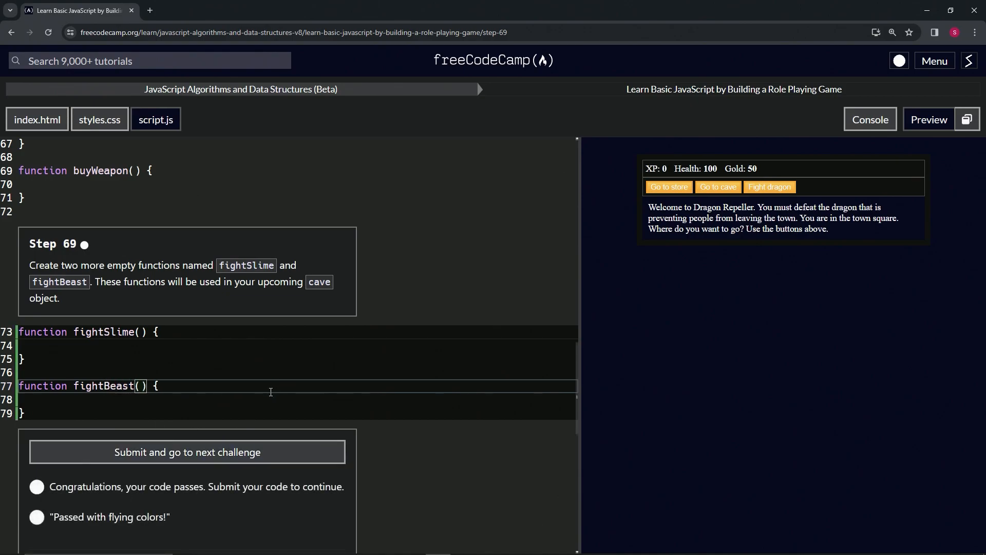
click(187, 451)
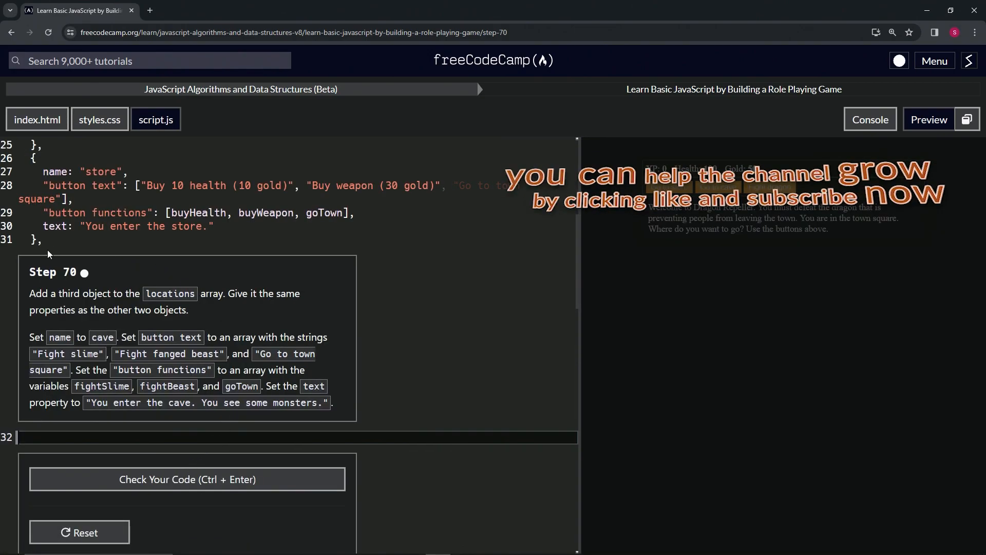
mouse_move(43, 288)
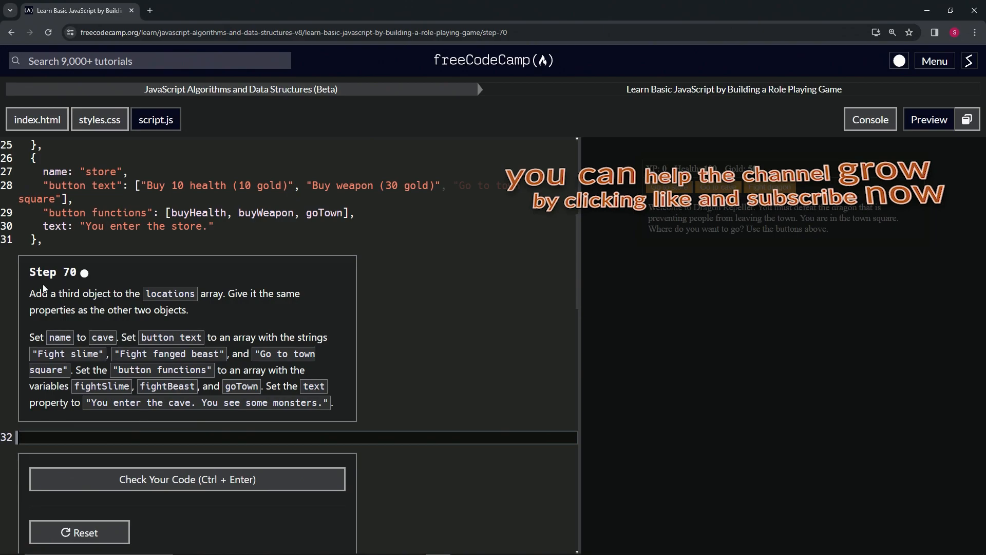